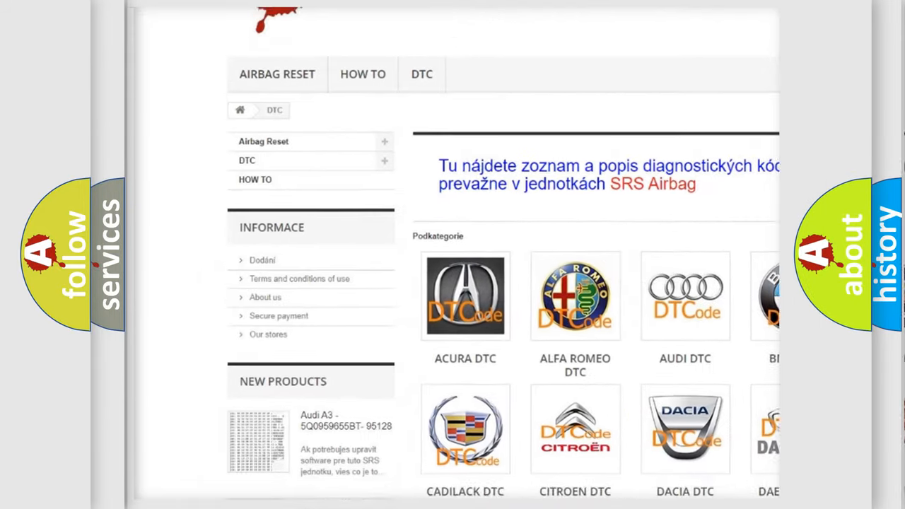
Step: Advance to the Cause slide for Suzuki P0030: inspect components for loose or poor connections
{"action": "scroll", "scroll_direction": "down", "scroll_amount": 3}
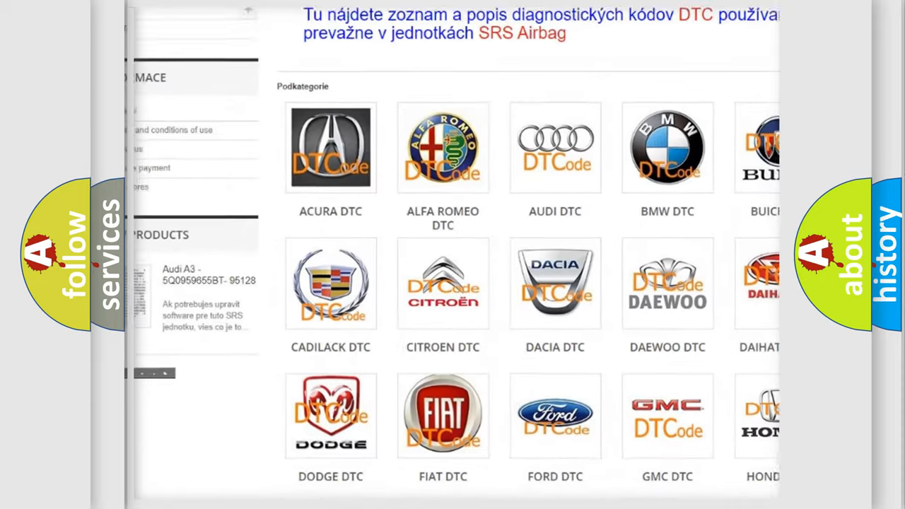
{"action": "scroll", "scroll_direction": "down", "scroll_amount": 3}
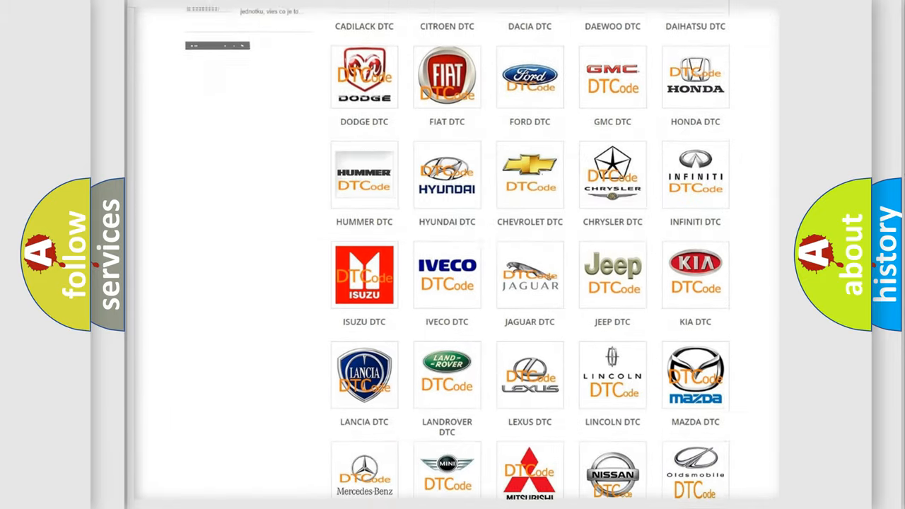
{"action": "scroll", "scroll_direction": "down", "scroll_amount": 3}
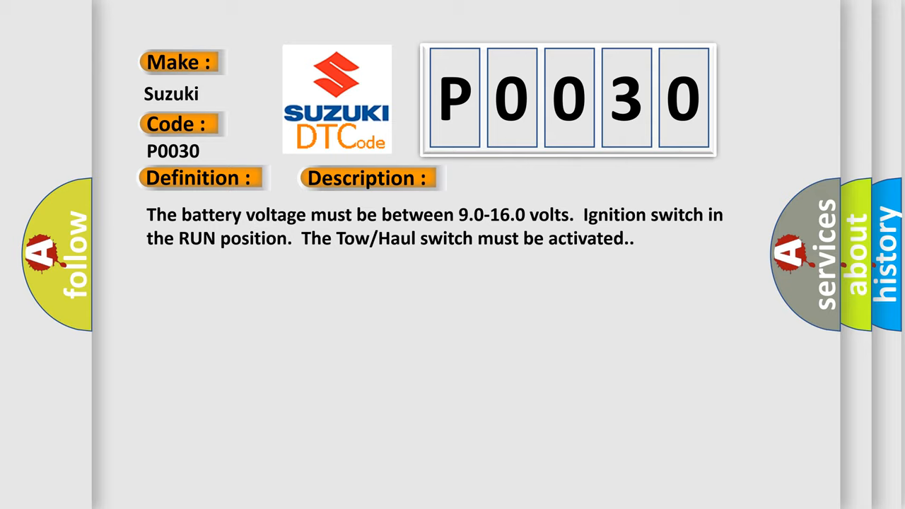
{"action": "left_click", "coordinate": [518, 177]}
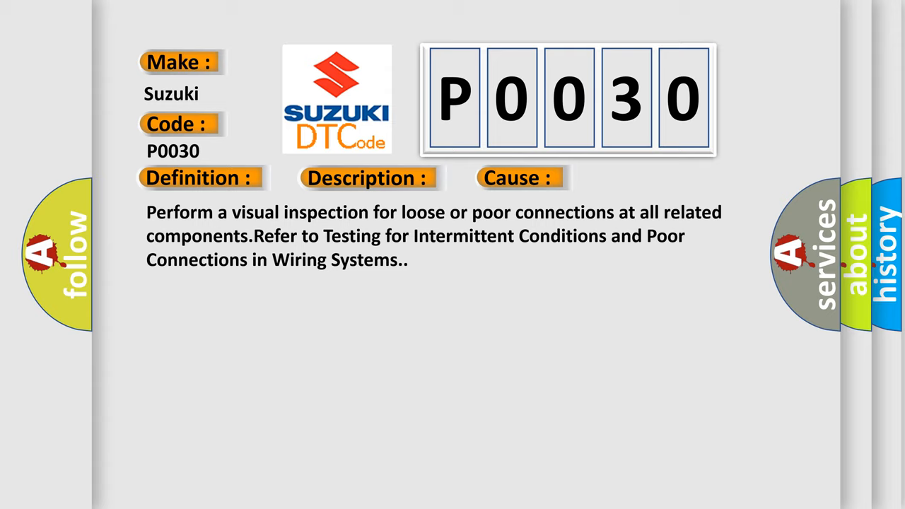